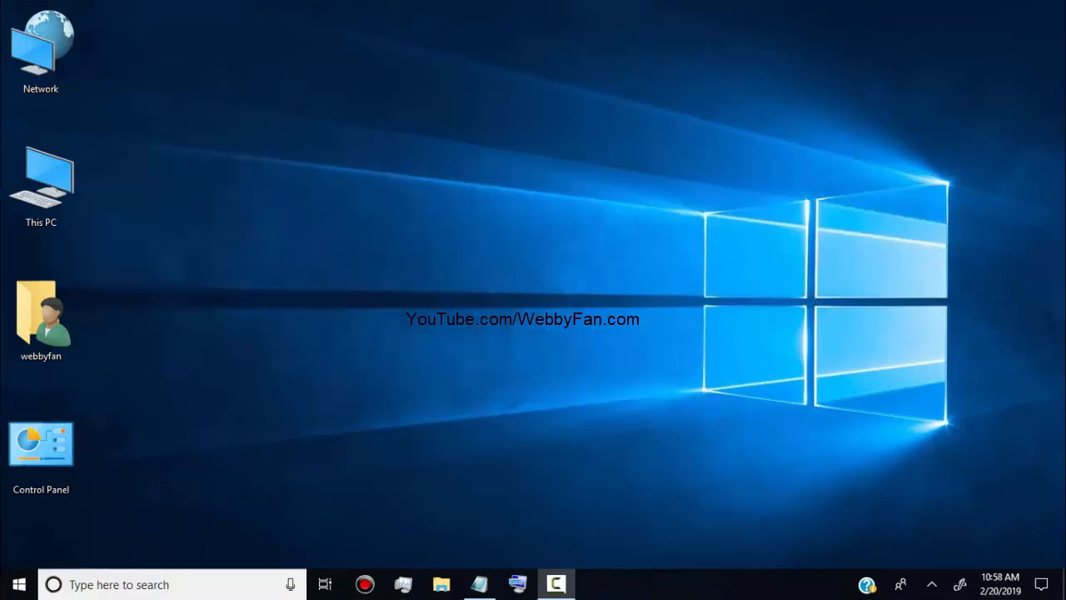
Open Personalization settings from the desktop's right-click menu
{"action": "left_click", "coordinate": [40, 183]}
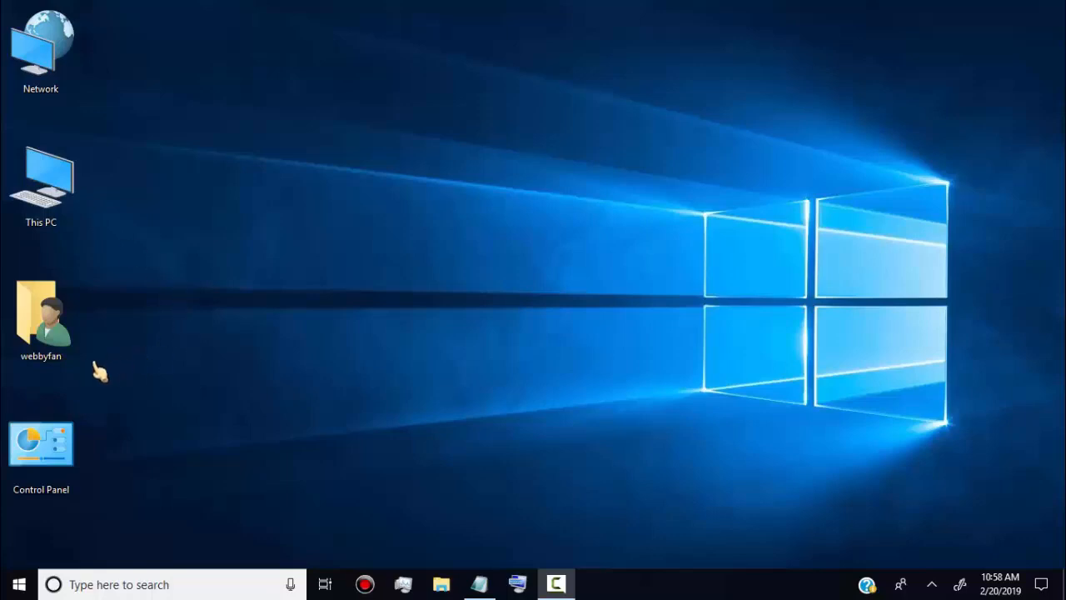
{"action": "mouse_move", "coordinate": [94, 484]}
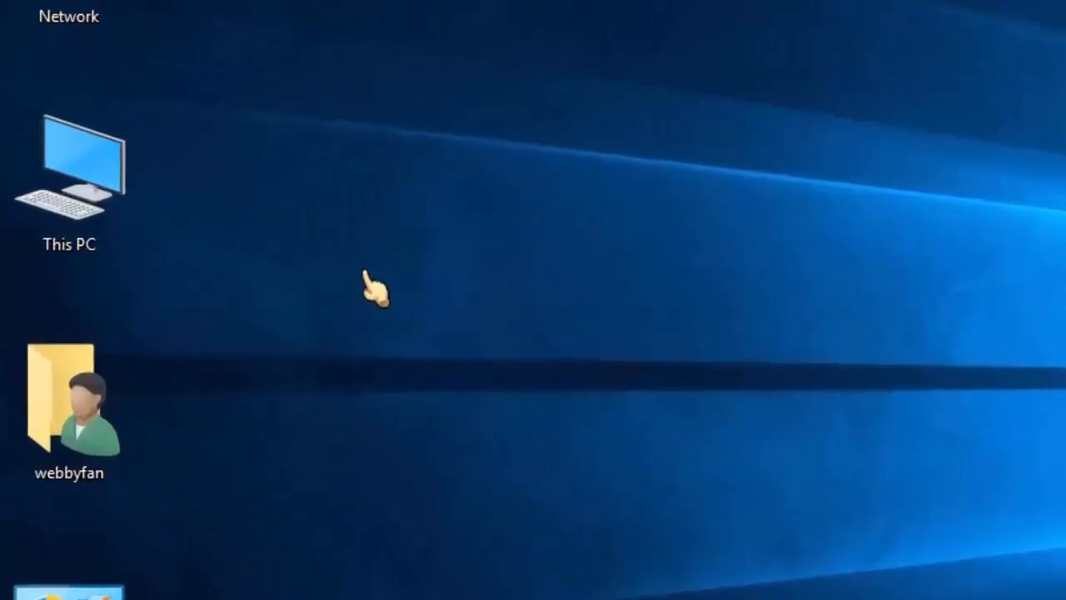
{"action": "mouse_move", "coordinate": [558, 195]}
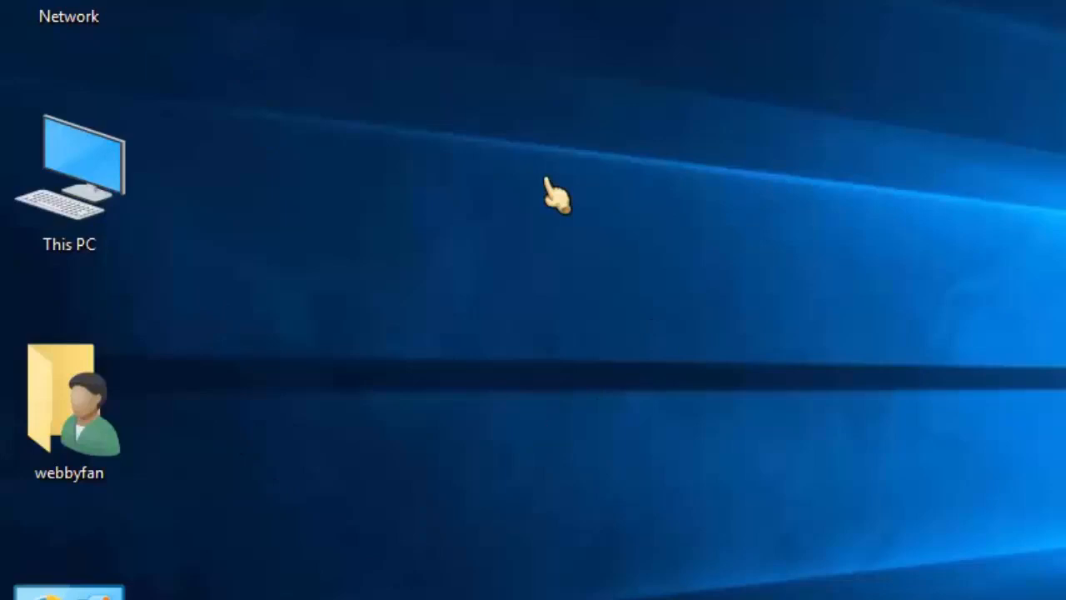
{"action": "right_click", "coordinate": [556, 196]}
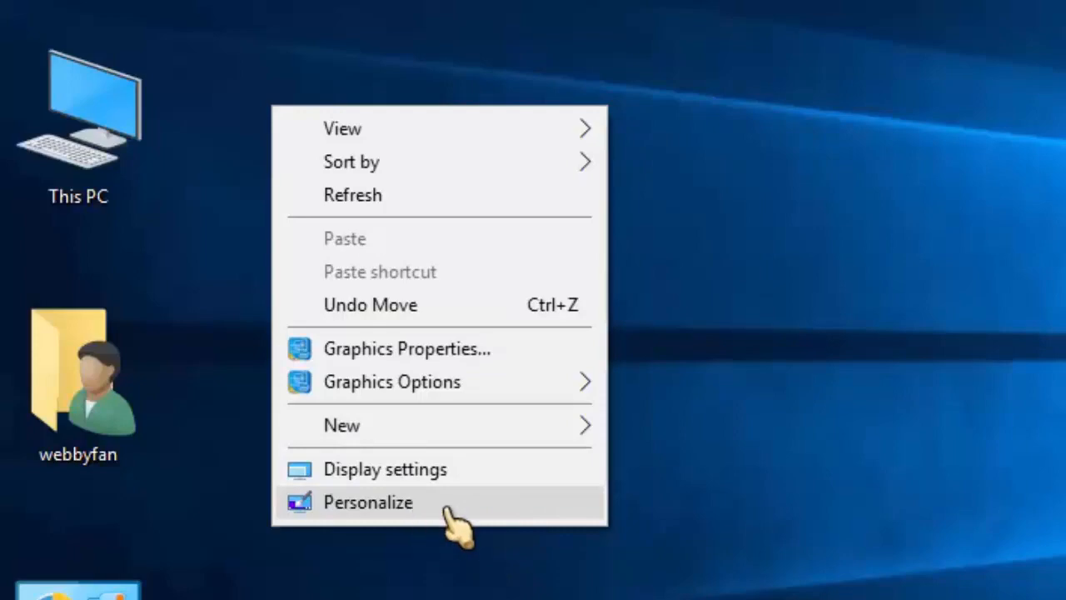
{"action": "left_click", "coordinate": [368, 502]}
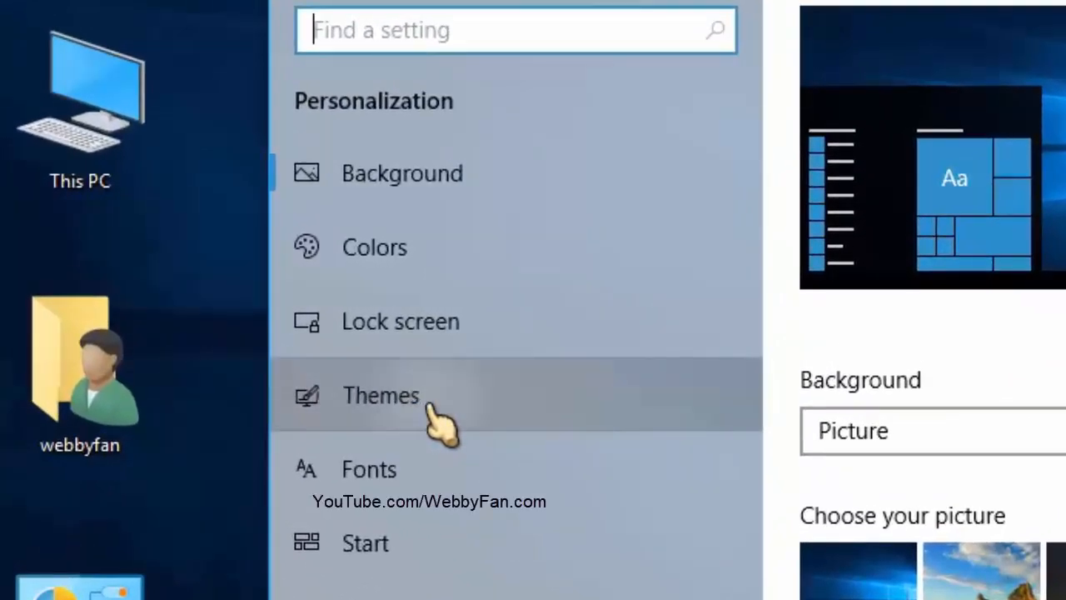
Go to the Themes page and scroll down to the Related Settings links
{"action": "left_click", "coordinate": [381, 394]}
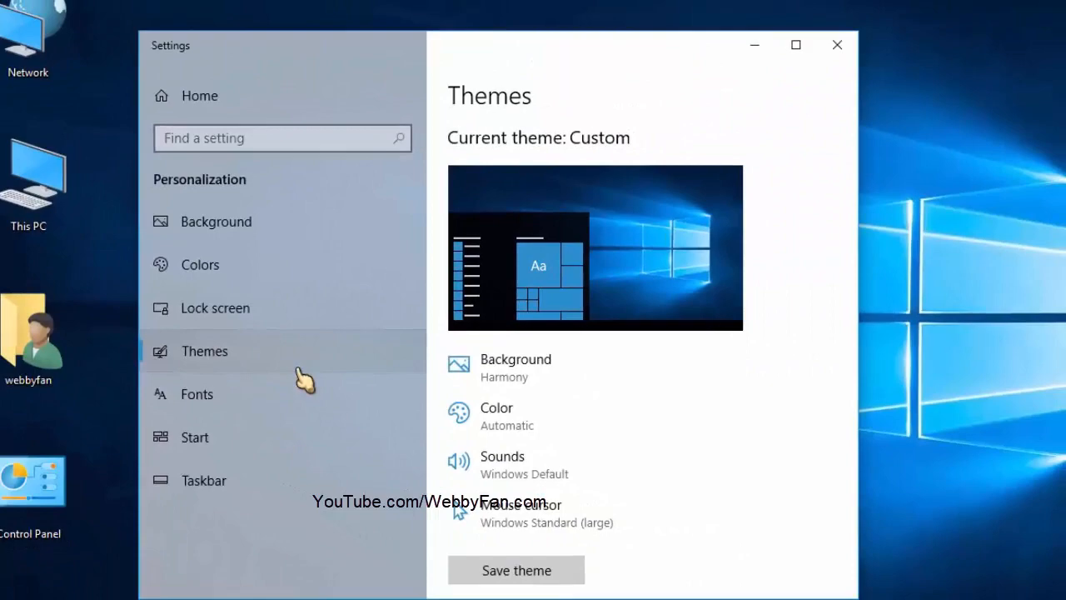
{"action": "scroll", "scroll_direction": "down", "scroll_amount": 3}
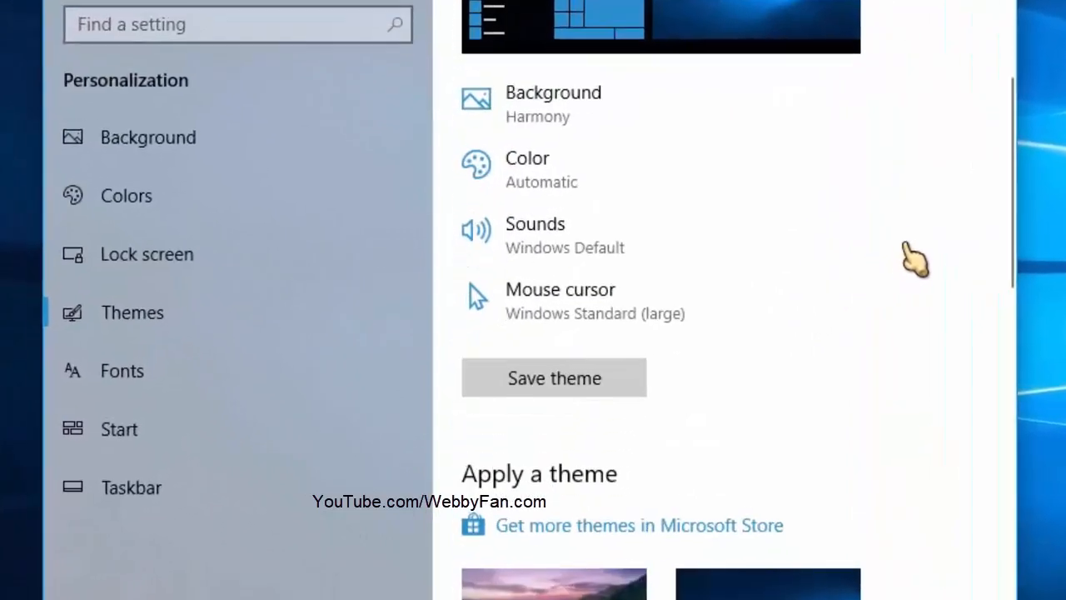
{"action": "scroll", "scroll_direction": "down", "scroll_amount": 3}
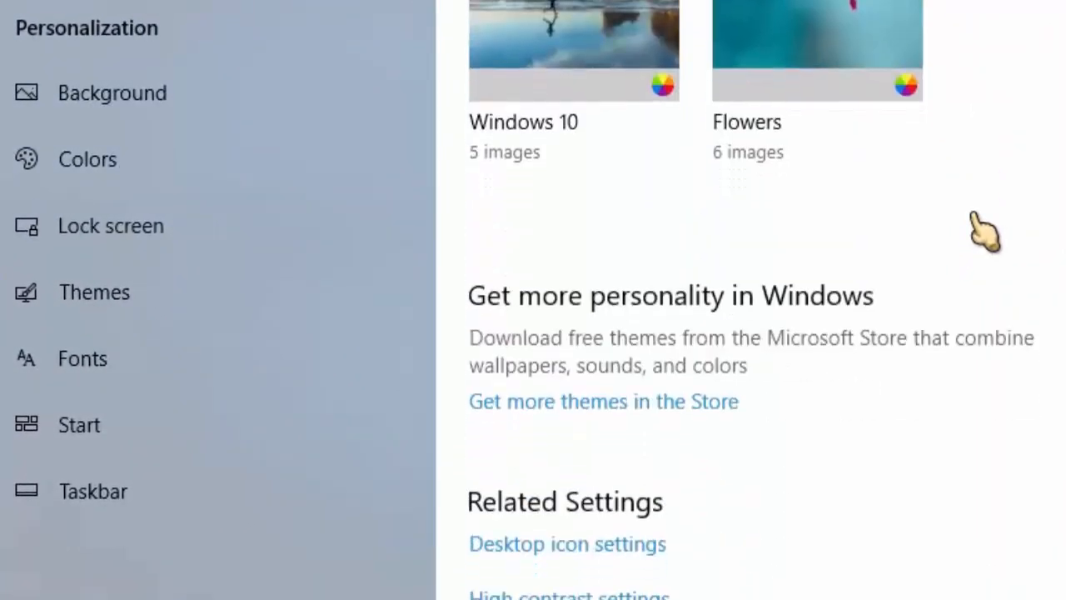
{"action": "scroll", "scroll_direction": "down", "scroll_amount": 3}
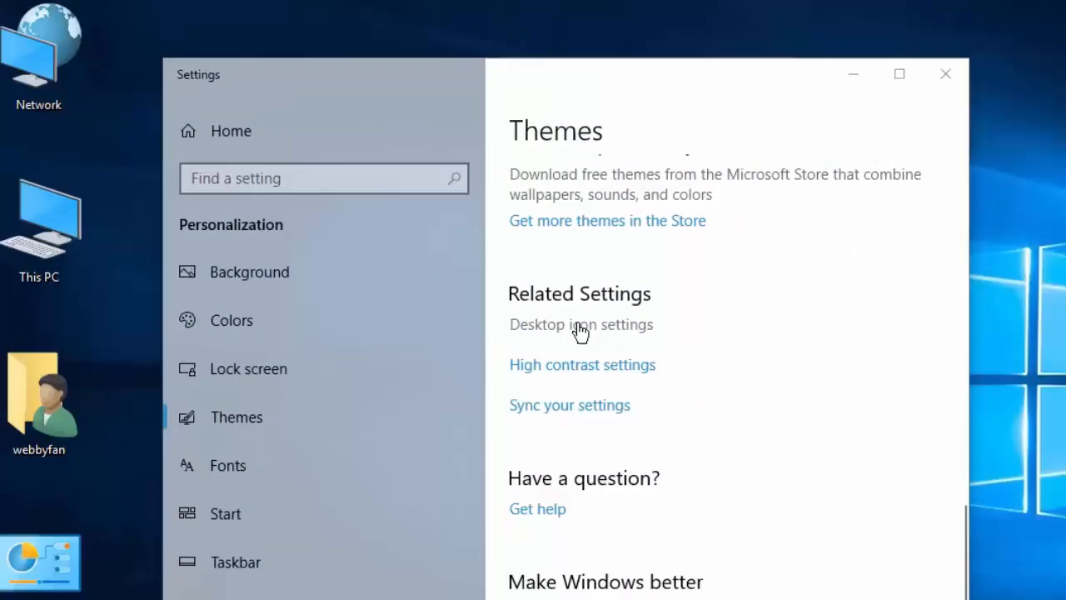
In Desktop Icon Settings, untick the Computer icon and apply the change
{"action": "left_click", "coordinate": [581, 324]}
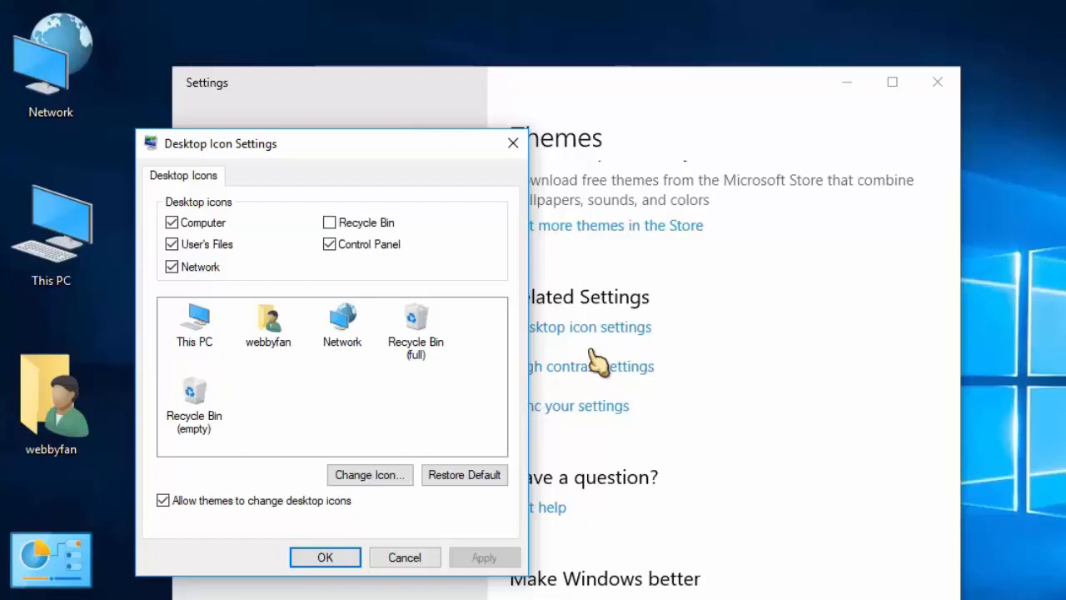
{"action": "mouse_move", "coordinate": [248, 238]}
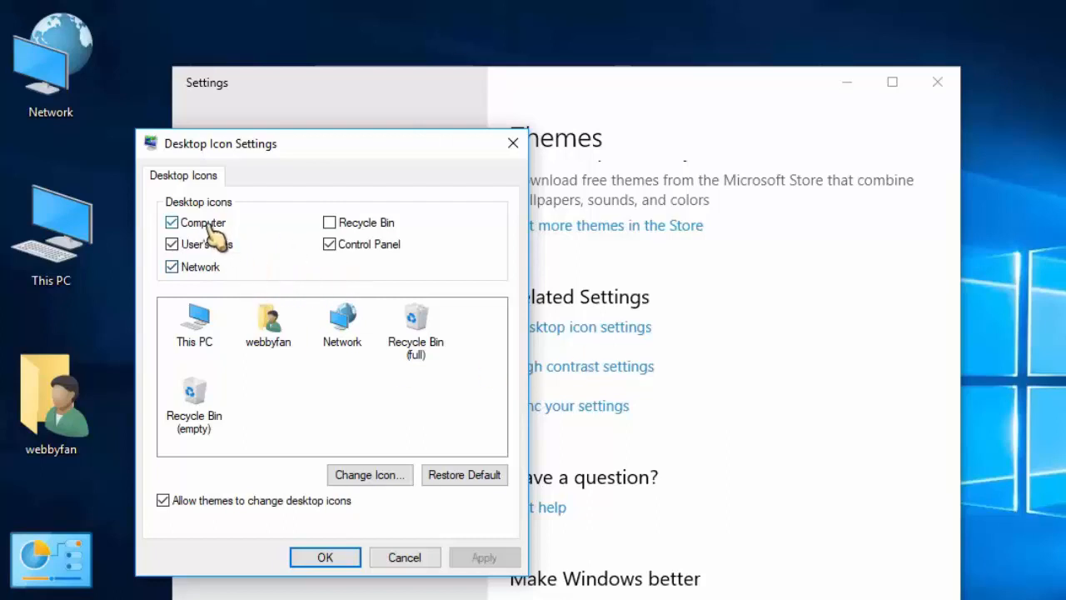
{"action": "left_click", "coordinate": [171, 222]}
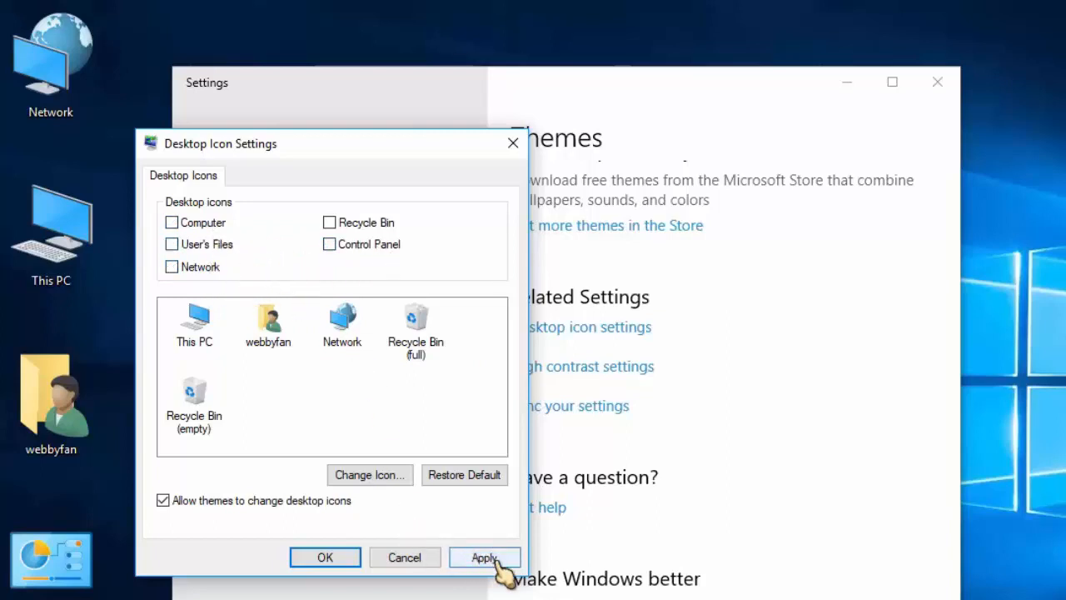
{"action": "left_click", "coordinate": [485, 558]}
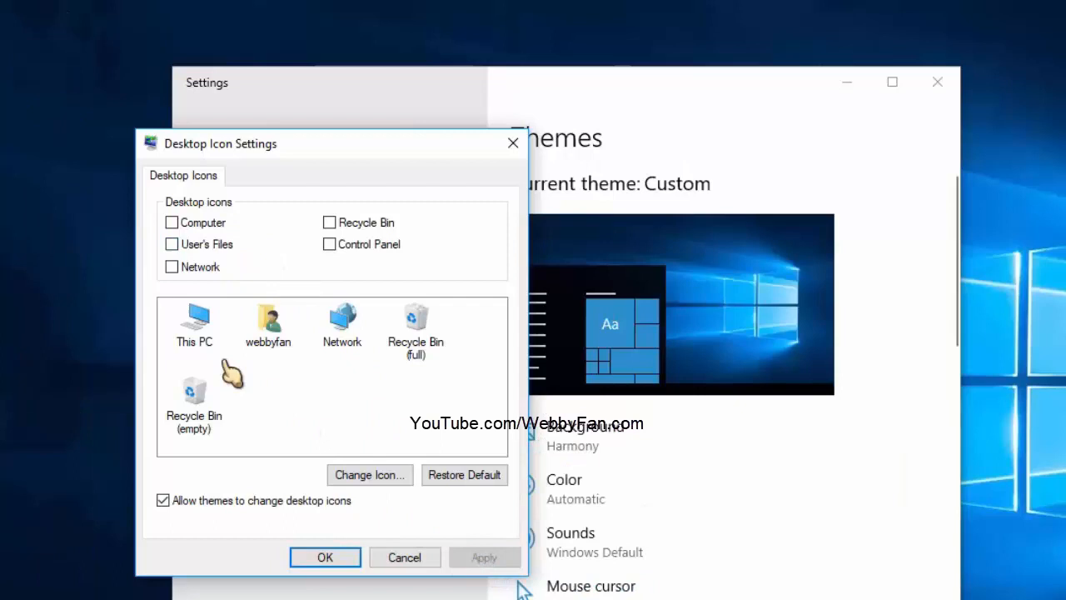
{"action": "mouse_move", "coordinate": [308, 404]}
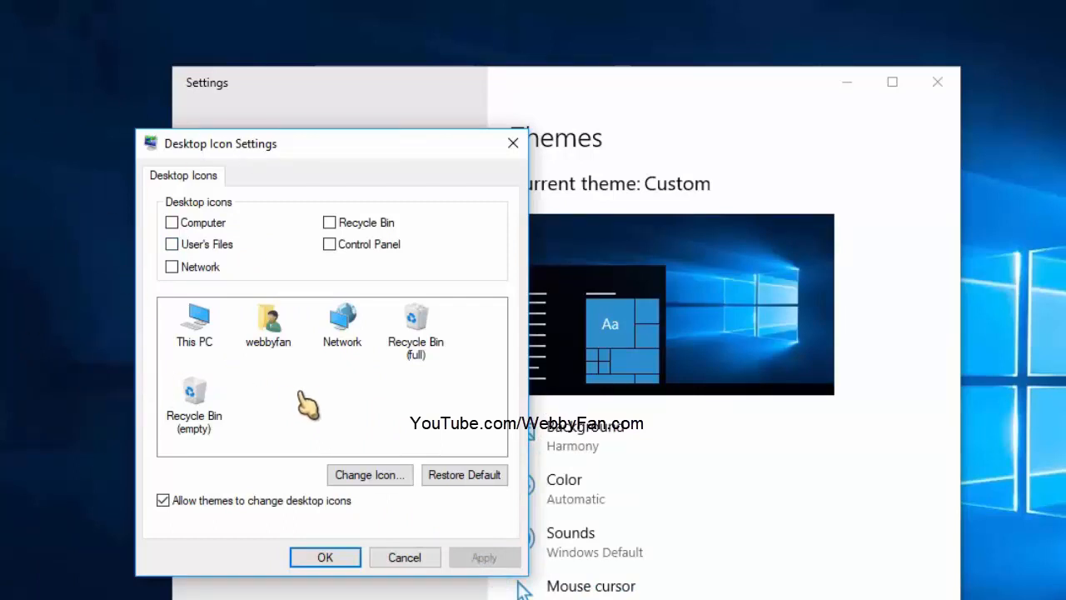
{"action": "mouse_move", "coordinate": [212, 240]}
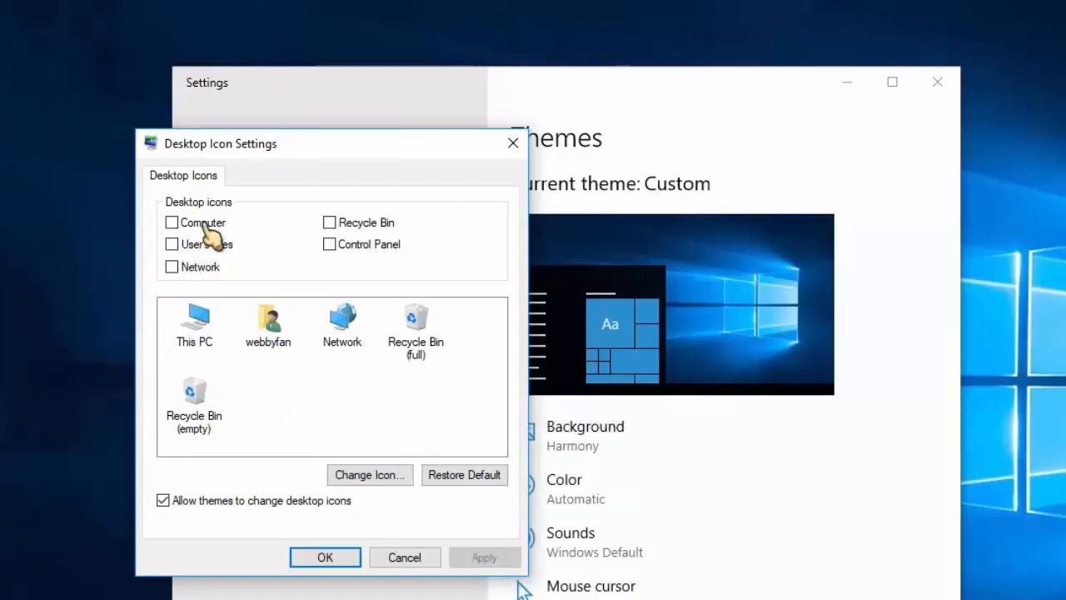
Re-enable the Computer icon, confirm with OK, and close Personalization settings
{"action": "left_click", "coordinate": [171, 222]}
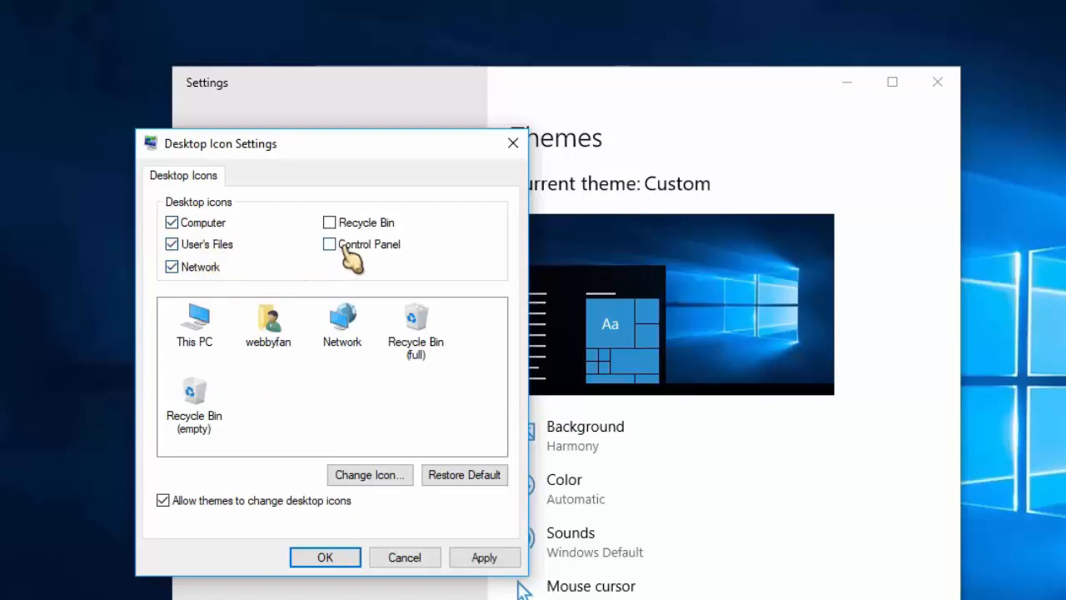
{"action": "left_click", "coordinate": [330, 243]}
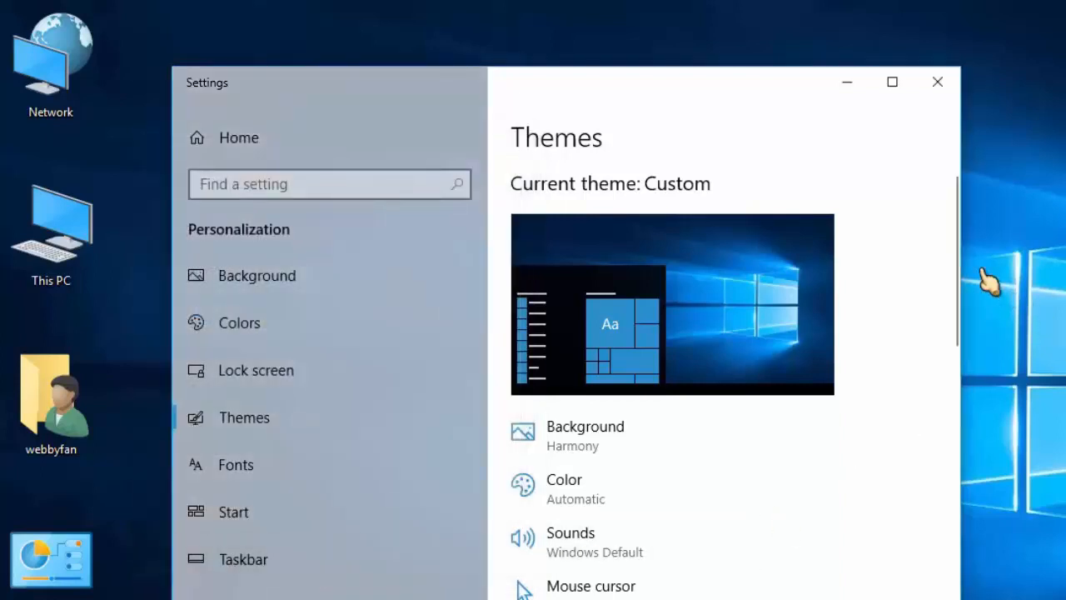
{"action": "left_click", "coordinate": [937, 82]}
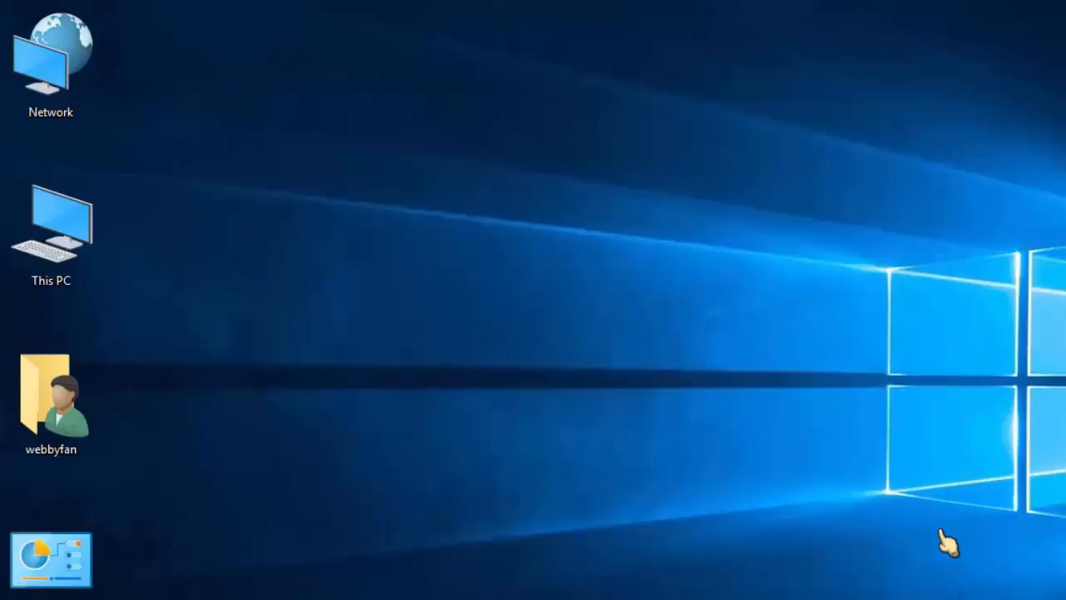